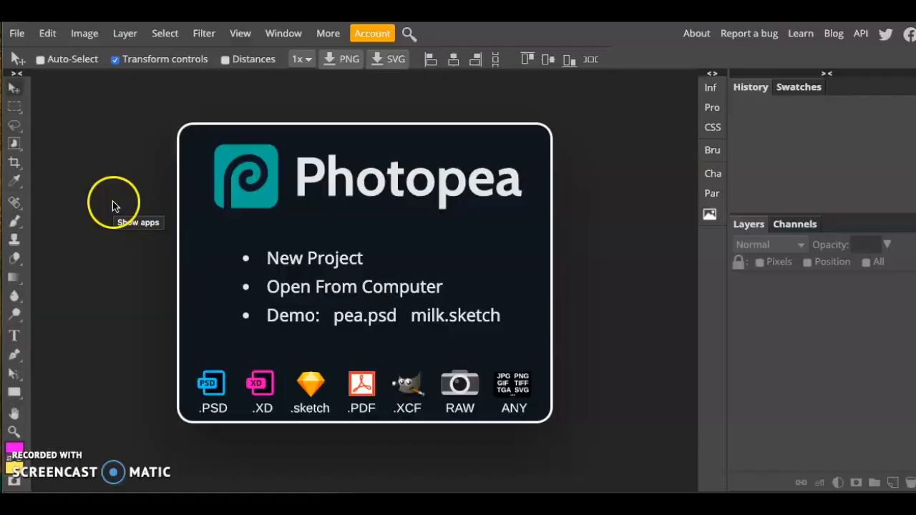
Create a new white 10 × 10 inch project named Pop Art 1
left_click(315, 258)
type("10")
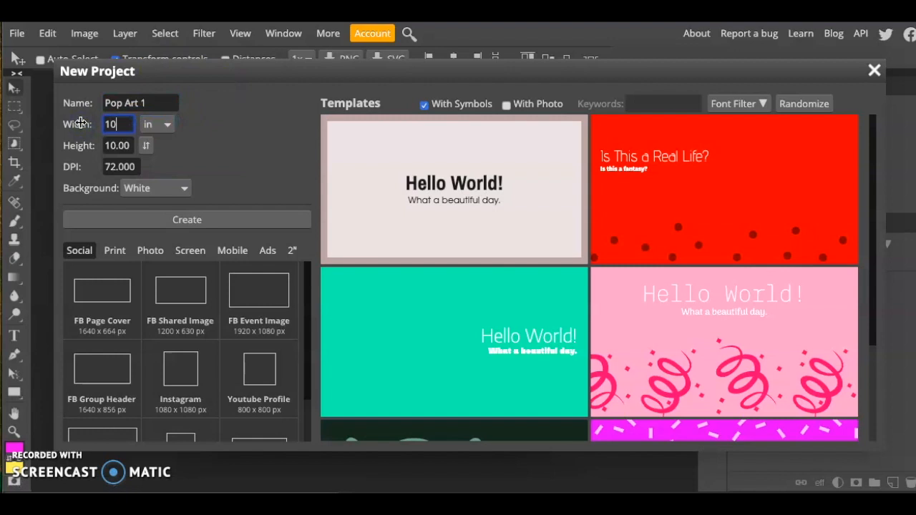
left_click(186, 220)
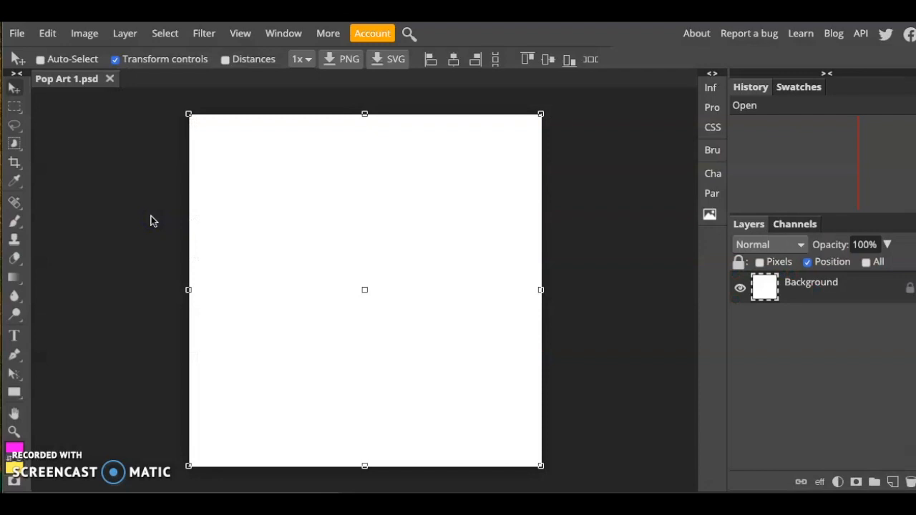
Place the photo of Dwight onto the canvas via File > Open & Place
left_click(17, 33)
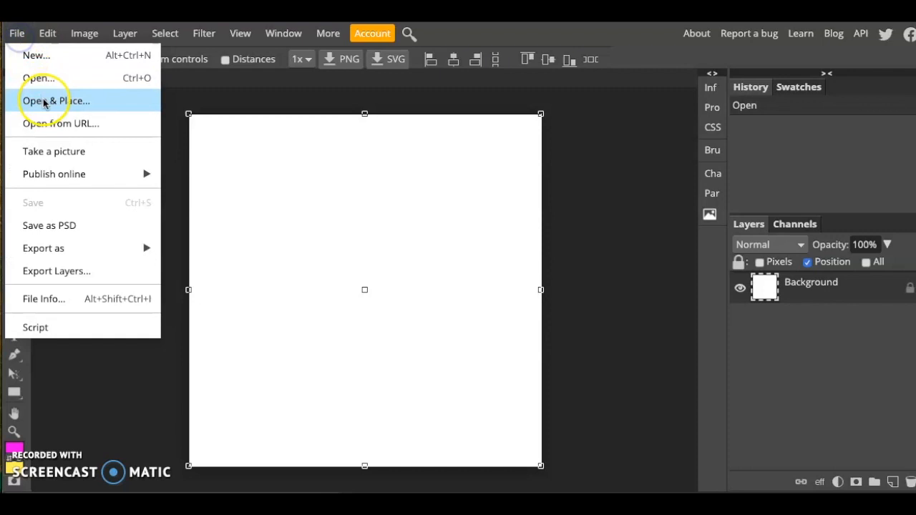
left_click(56, 100)
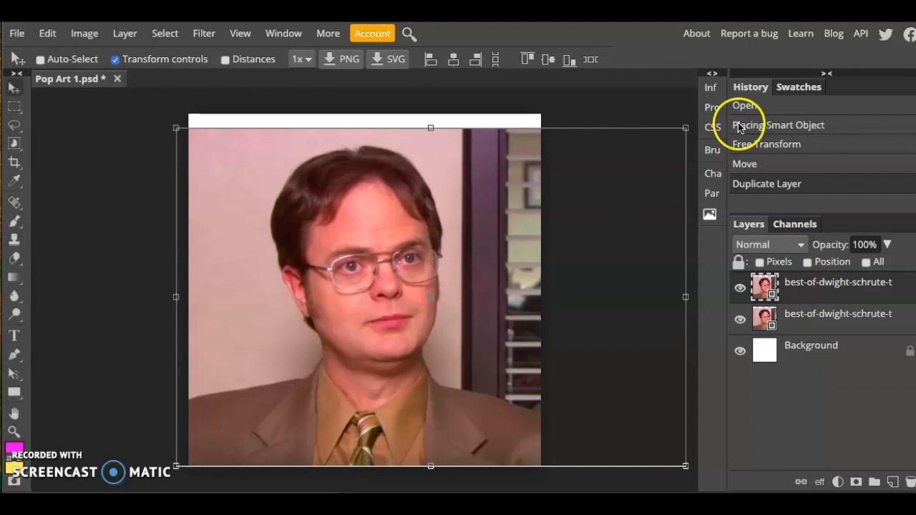
Set the top photo copy to Color Dodge blending and invert its colours
left_click(769, 243)
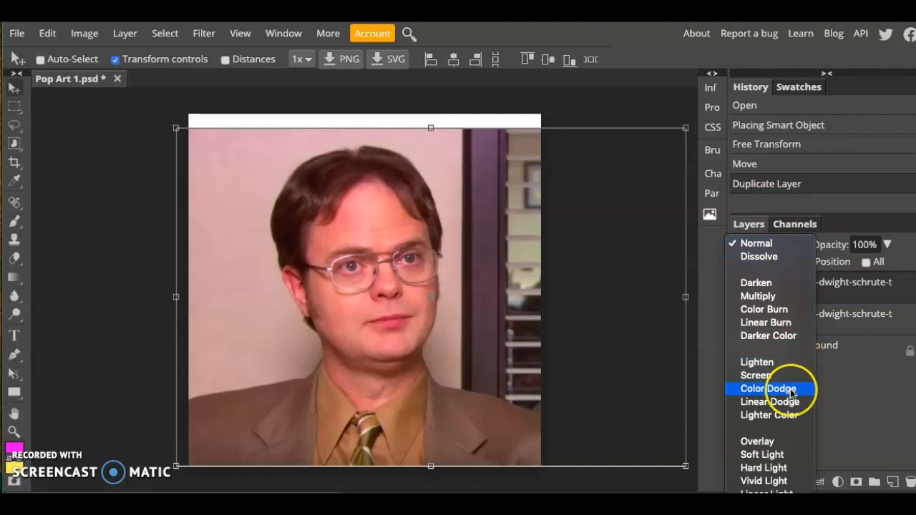
left_click(767, 389)
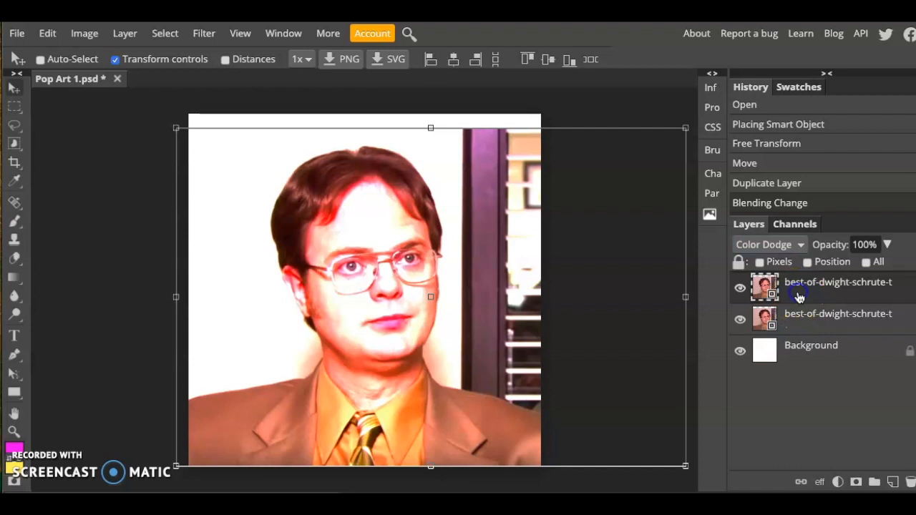
key("Ctrl+I")
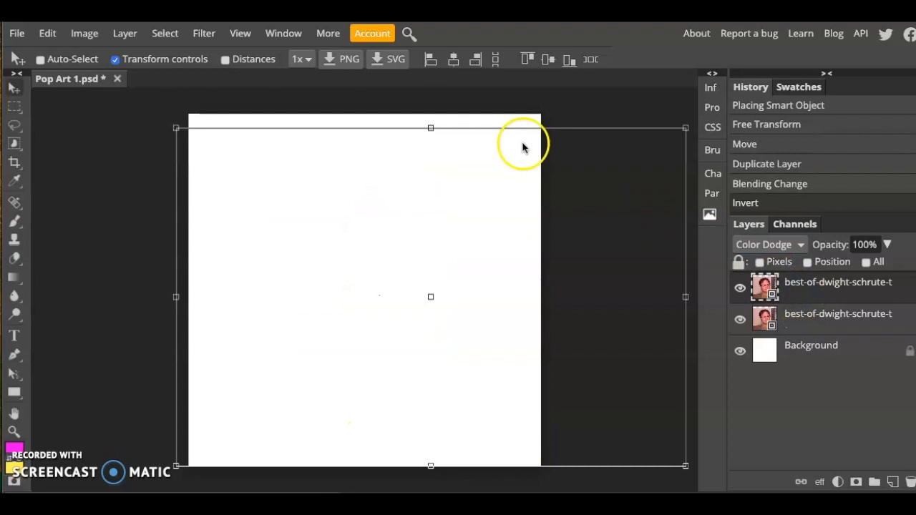
Apply a Gaussian blur of about 6.4 px to the inverted copy
left_click(204, 33)
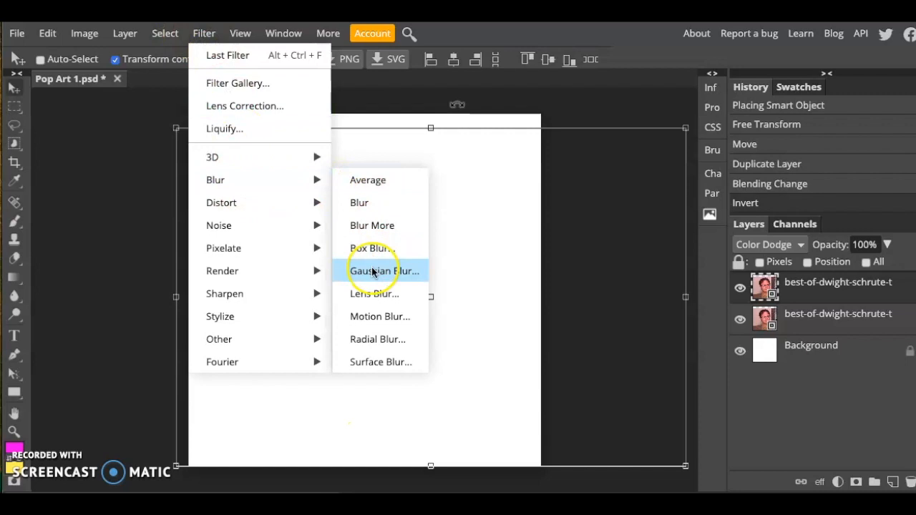
left_click(383, 270)
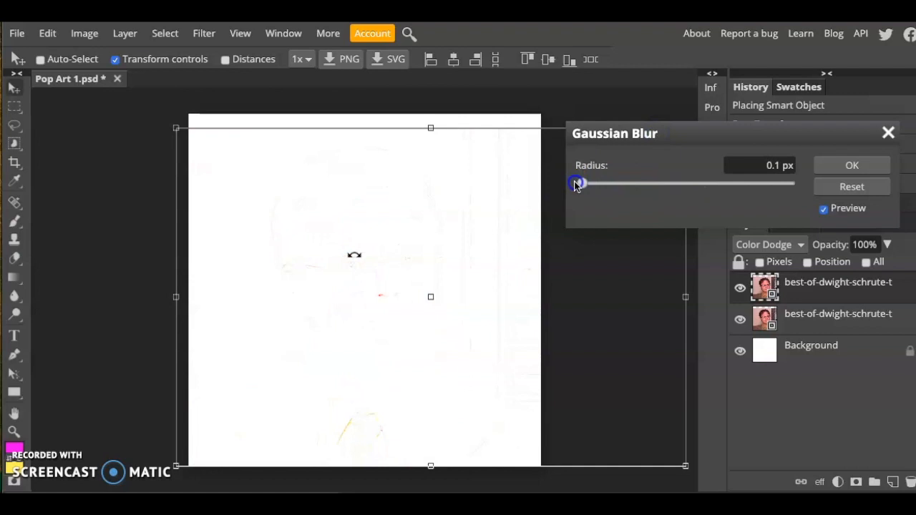
left_click_drag(578, 183, 627, 183)
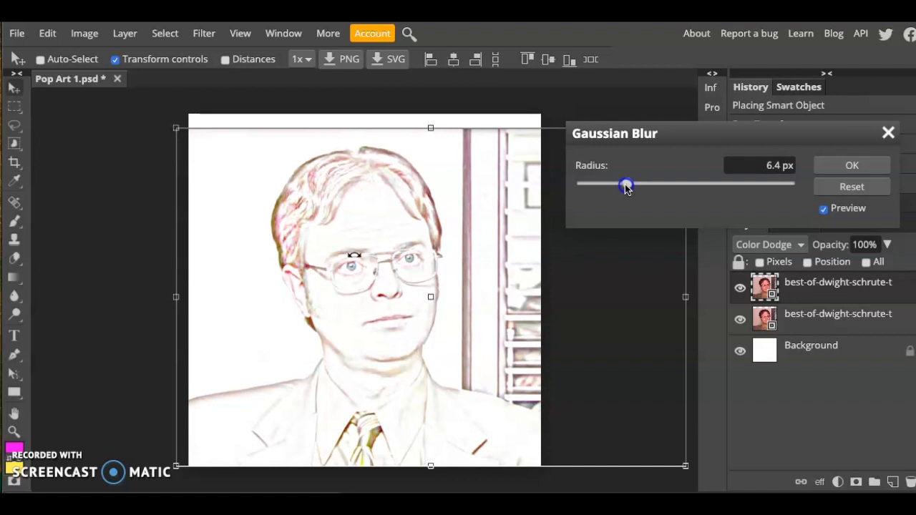
left_click(851, 165)
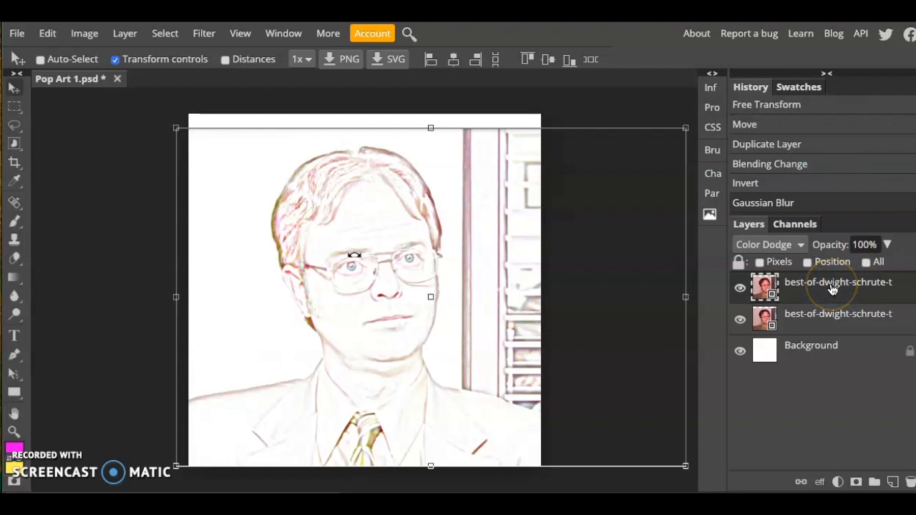
Flatten the sketch layers into a single background layer
right_click(830, 288)
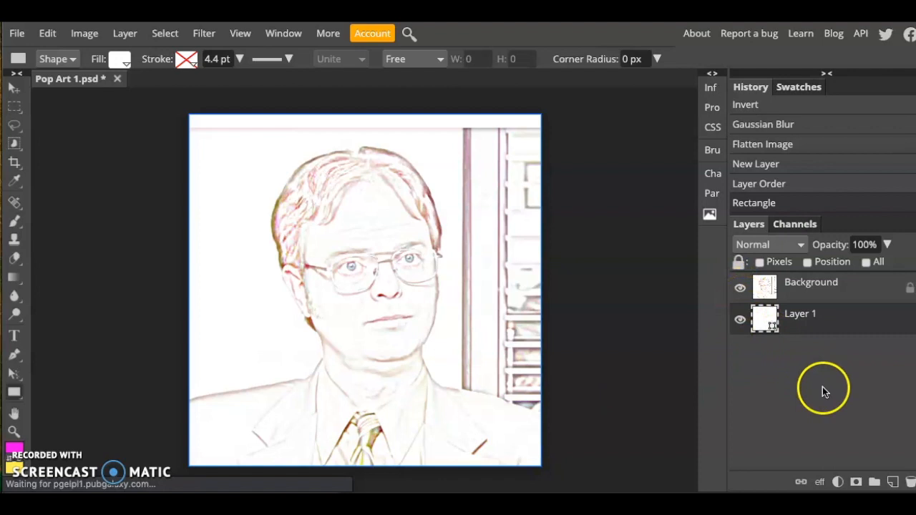
Add a Threshold adjustment raised for bold black outlines and clip it to the portrait layer
left_click(125, 33)
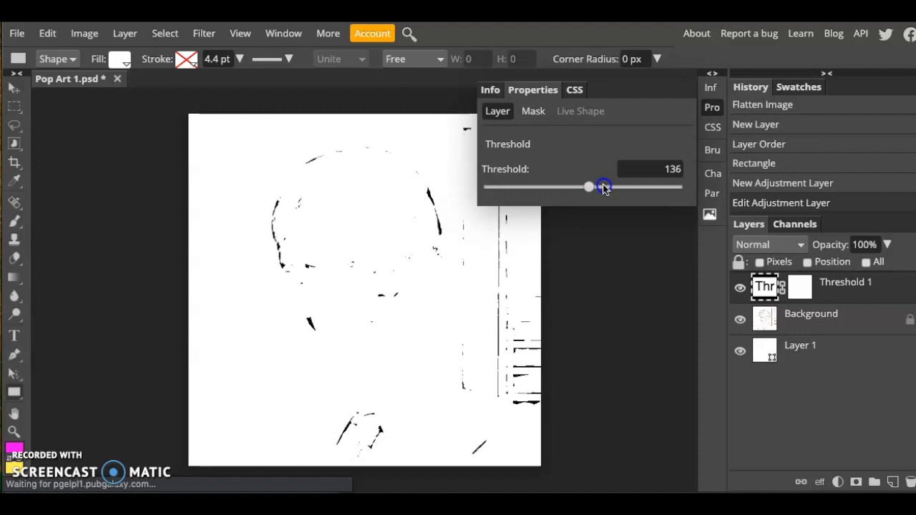
left_click_drag(588, 186, 666, 186)
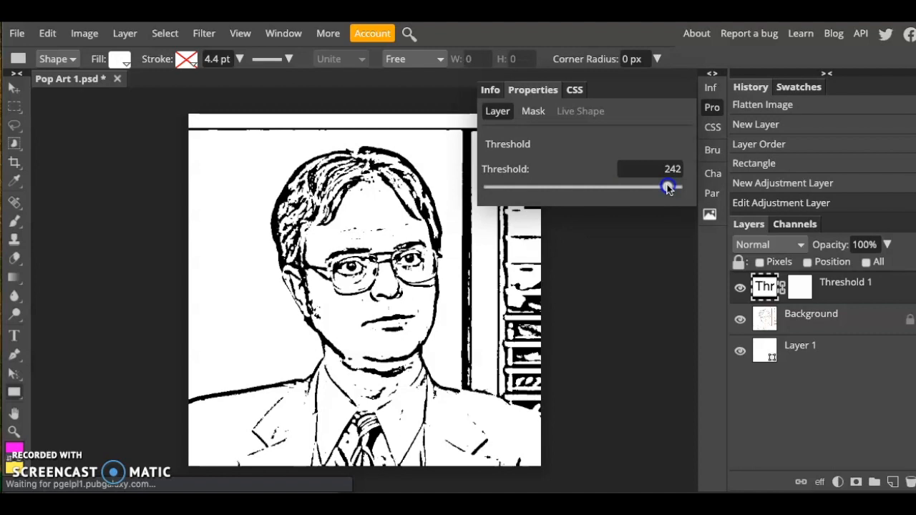
left_click_drag(670, 186, 667, 186)
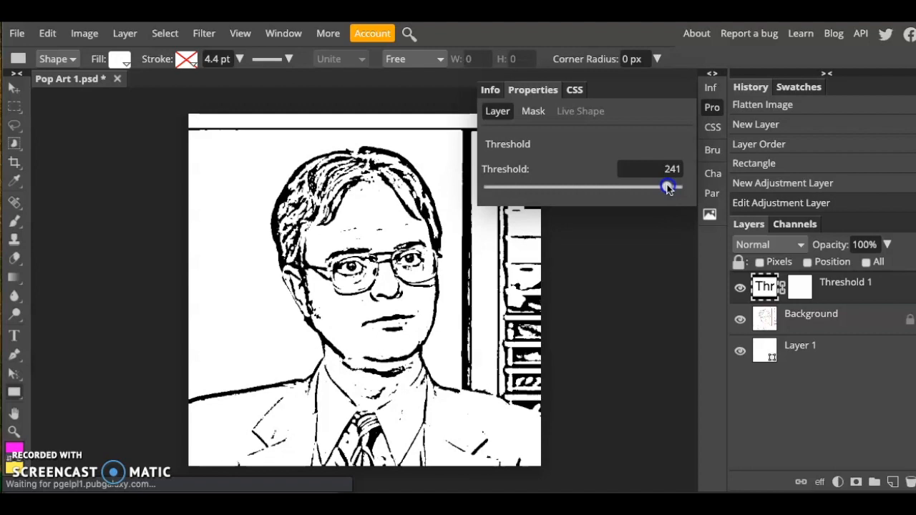
left_click(713, 107)
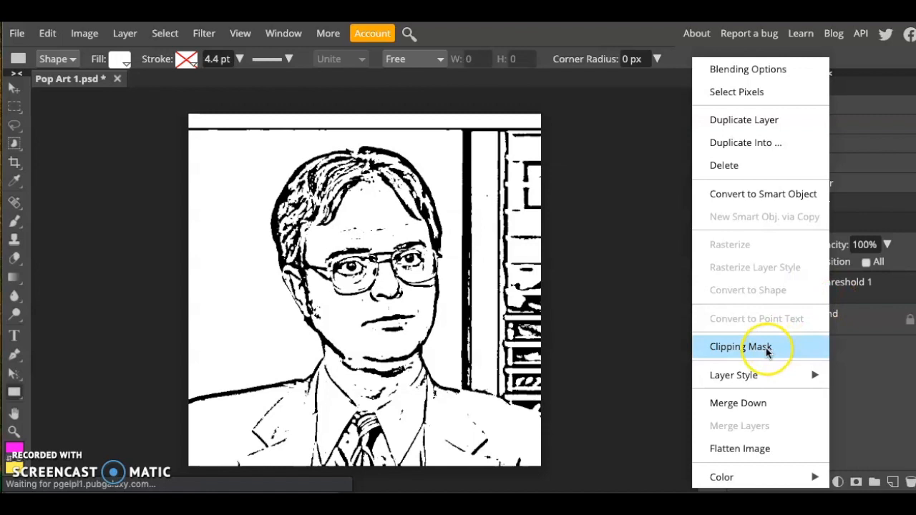
left_click(740, 346)
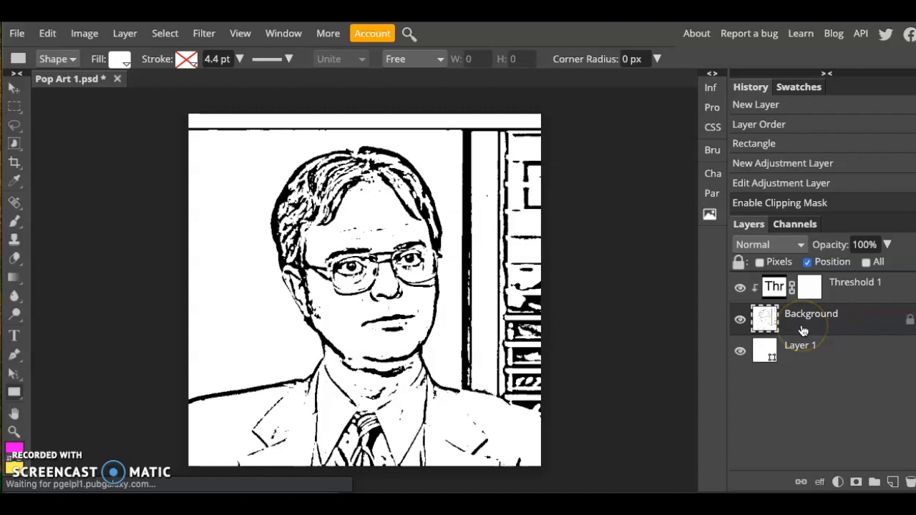
Add a raster mask to the portrait layer and set the painting colour to near-black 080808
left_click(857, 481)
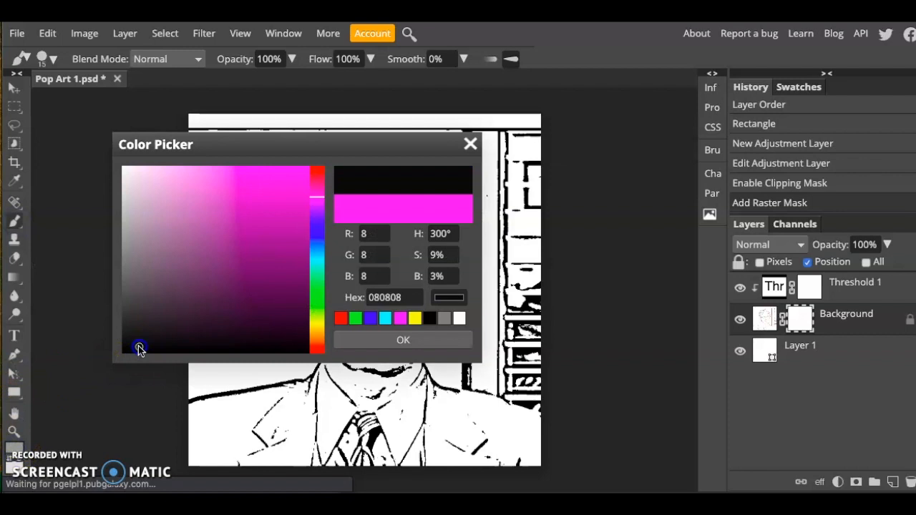
left_click(402, 339)
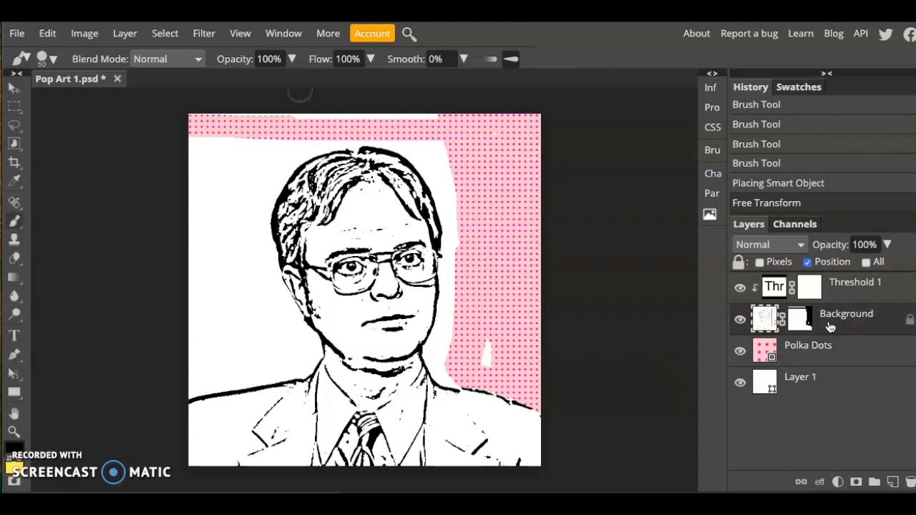
Blend the portrait with the polka dots using Linear Burn and add a blank new layer
left_click(770, 244)
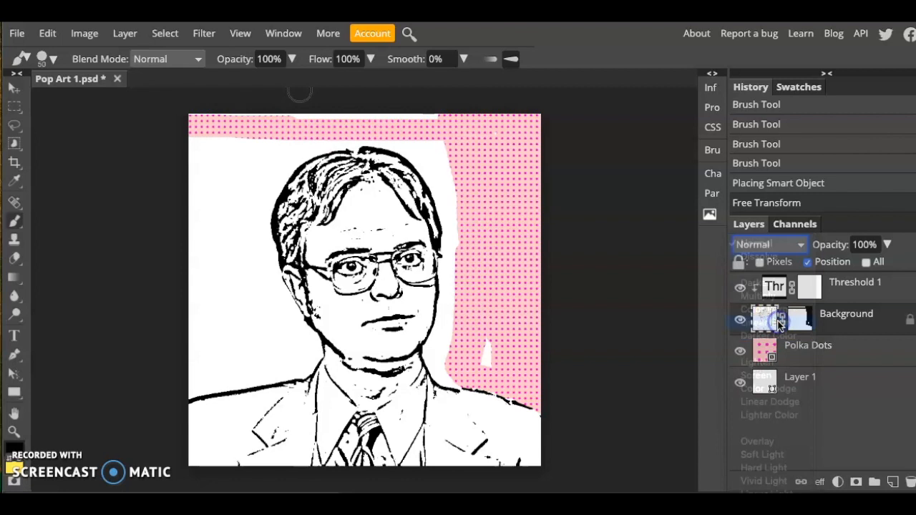
left_click(769, 244)
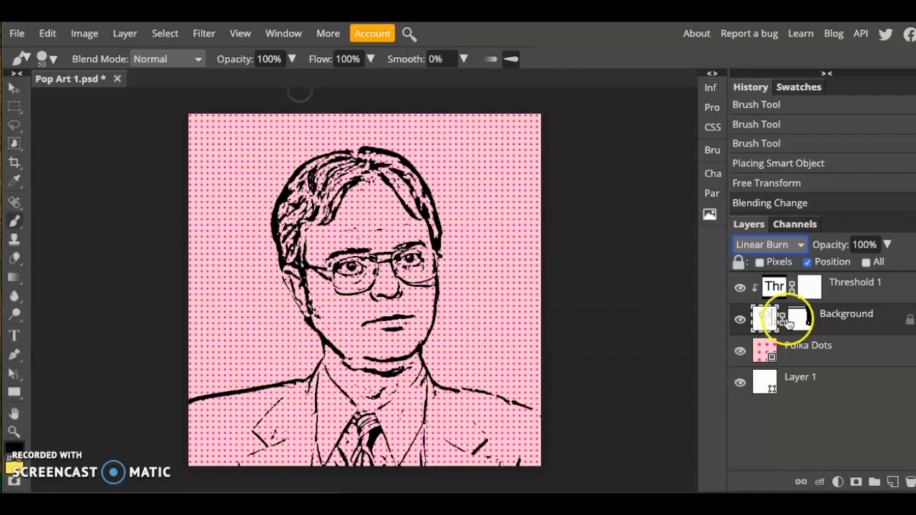
left_click(890, 479)
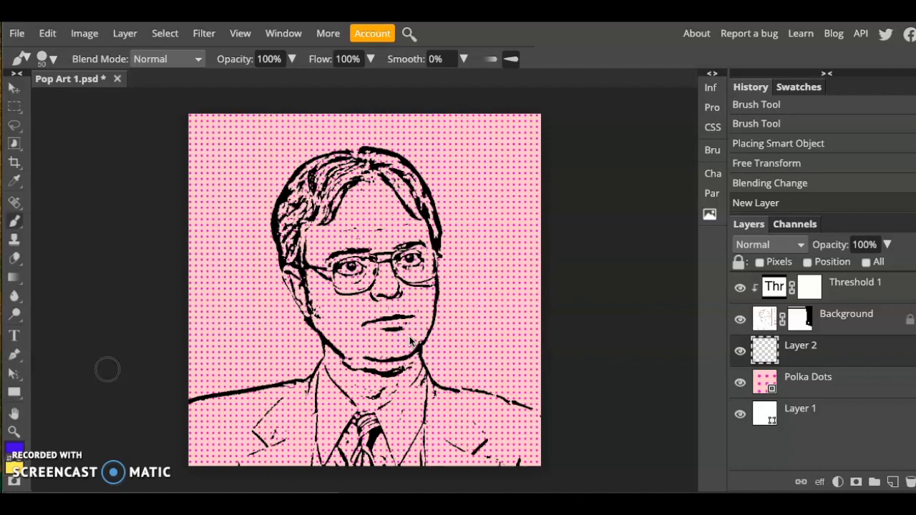
Shrink the brush while painting colour fills on the new layer
key("[")
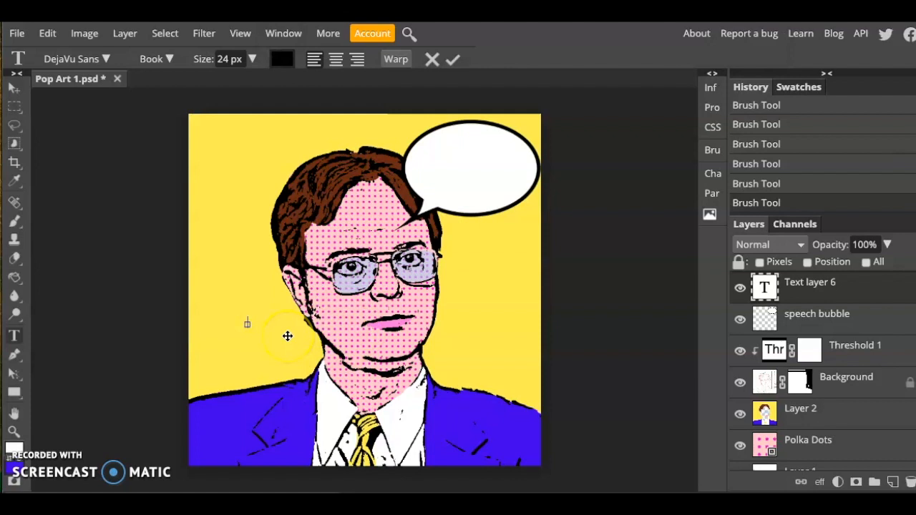
Type BEARS. BEATS. BATTLESTAR GALACTICA. inside the speech bubble
type("BEARS. BEATS. BATTLESTAR GALACTICA.")
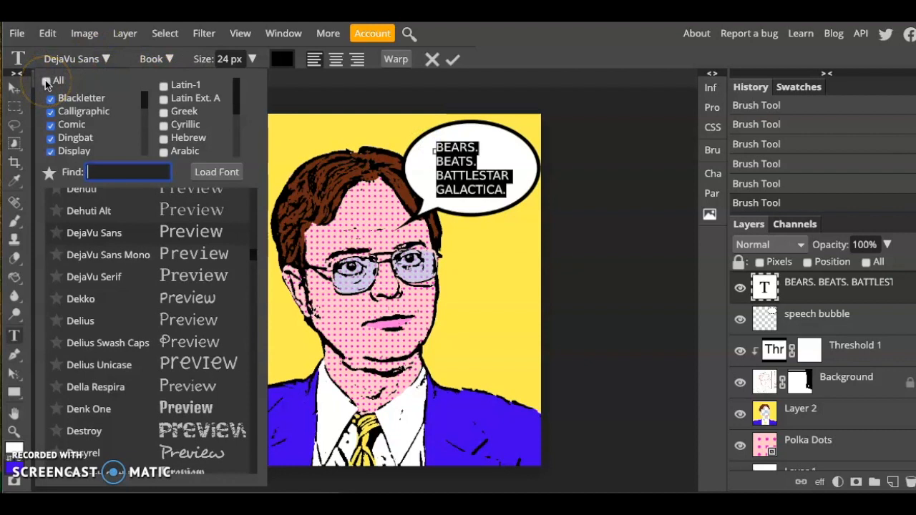
Filter fonts to the Comic category and set the caption in VTC Letterer Pro
left_click(47, 80)
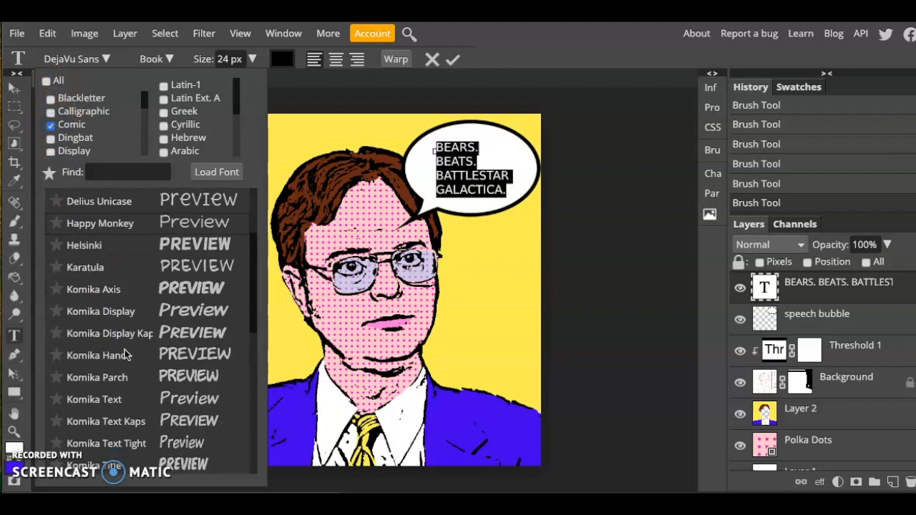
scroll("down", 3)
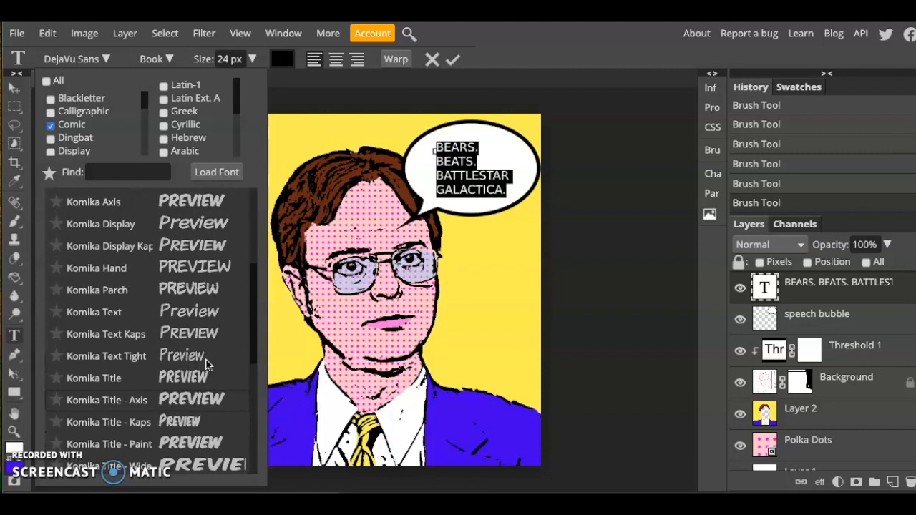
scroll("down", 3)
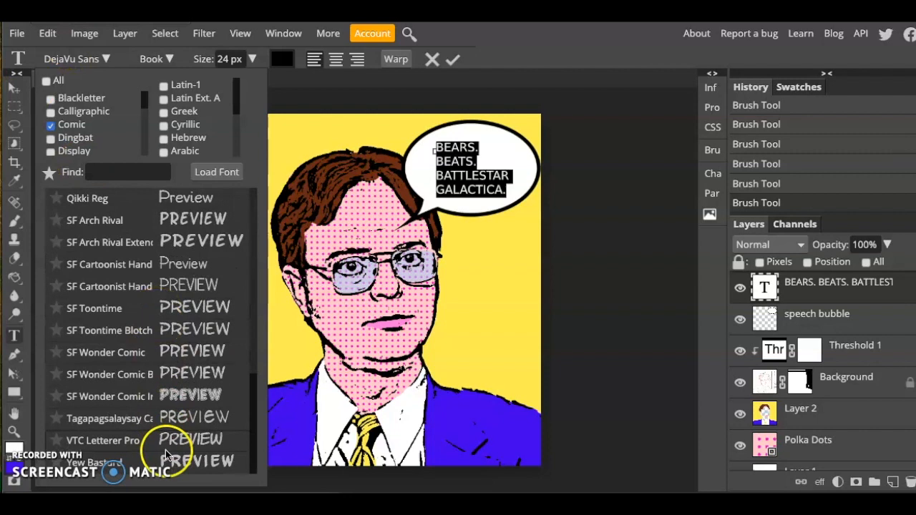
left_click(103, 441)
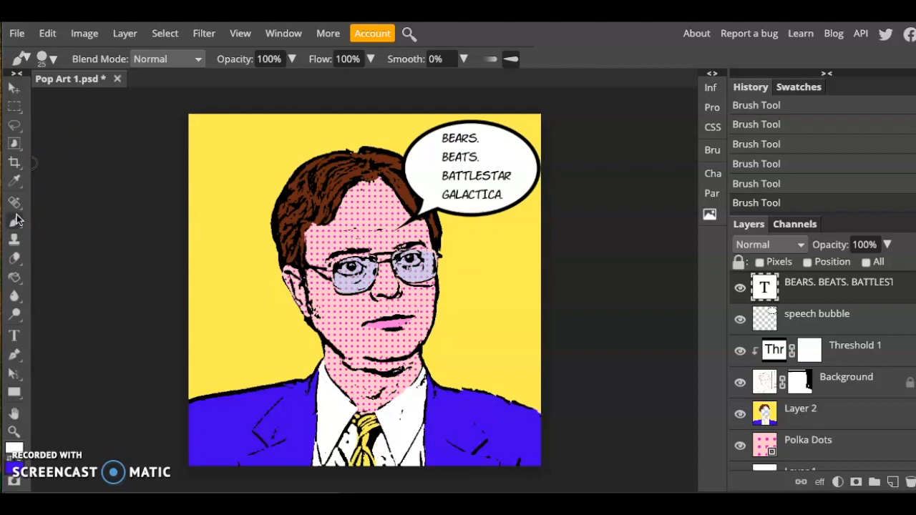
Start a JPG export of the 720 × 720 artwork at full quality via File > Export as
left_click(17, 33)
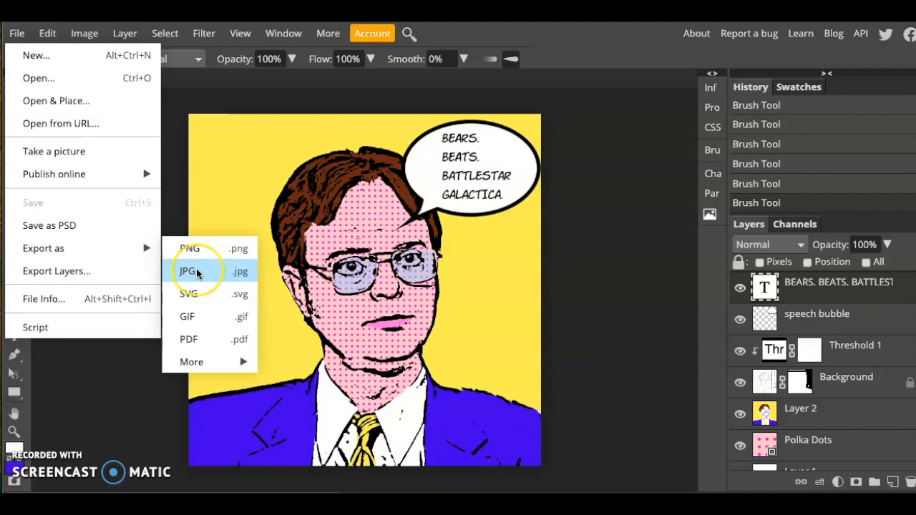
left_click(189, 270)
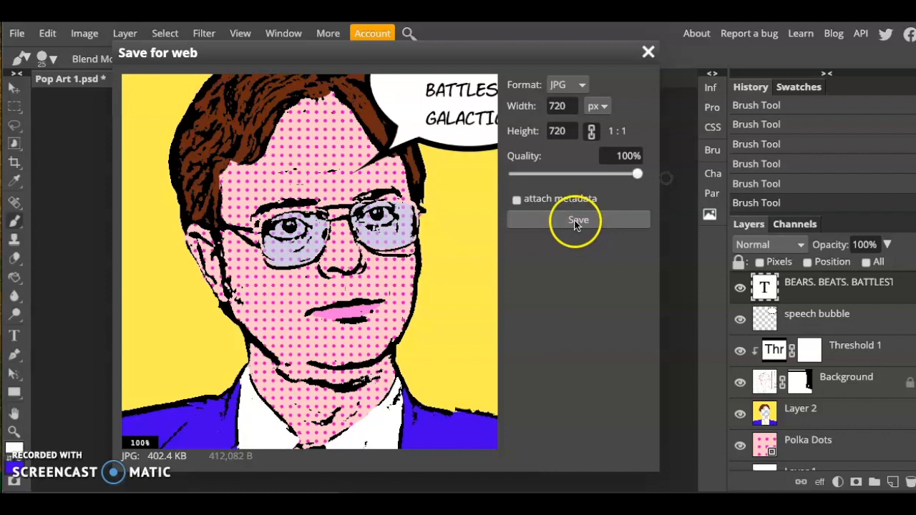